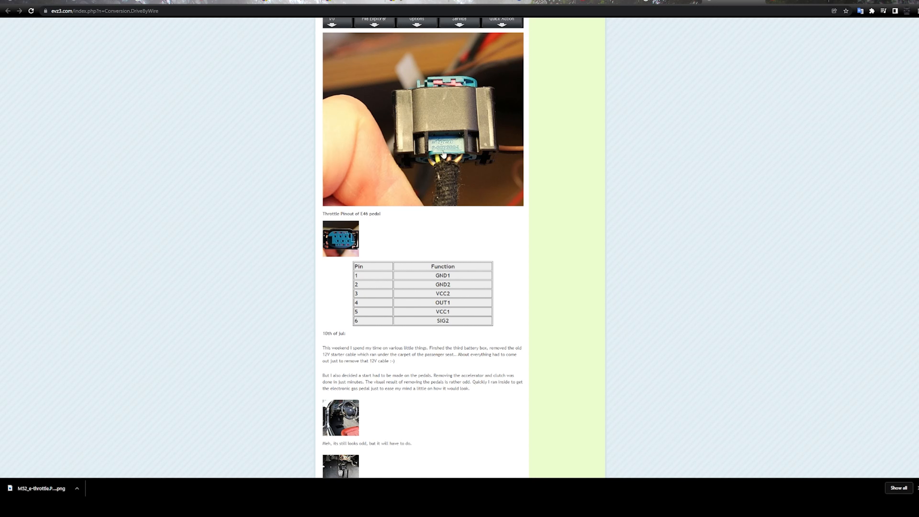
mouse_move(509, 393)
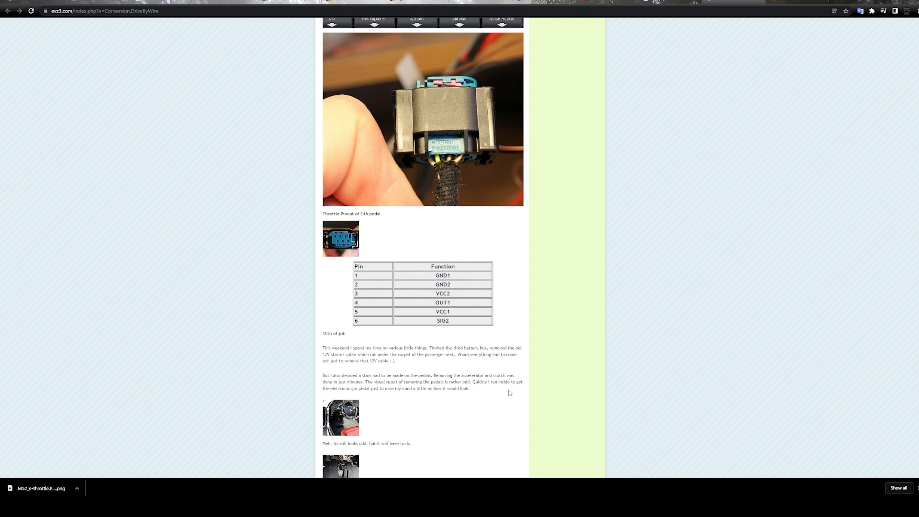